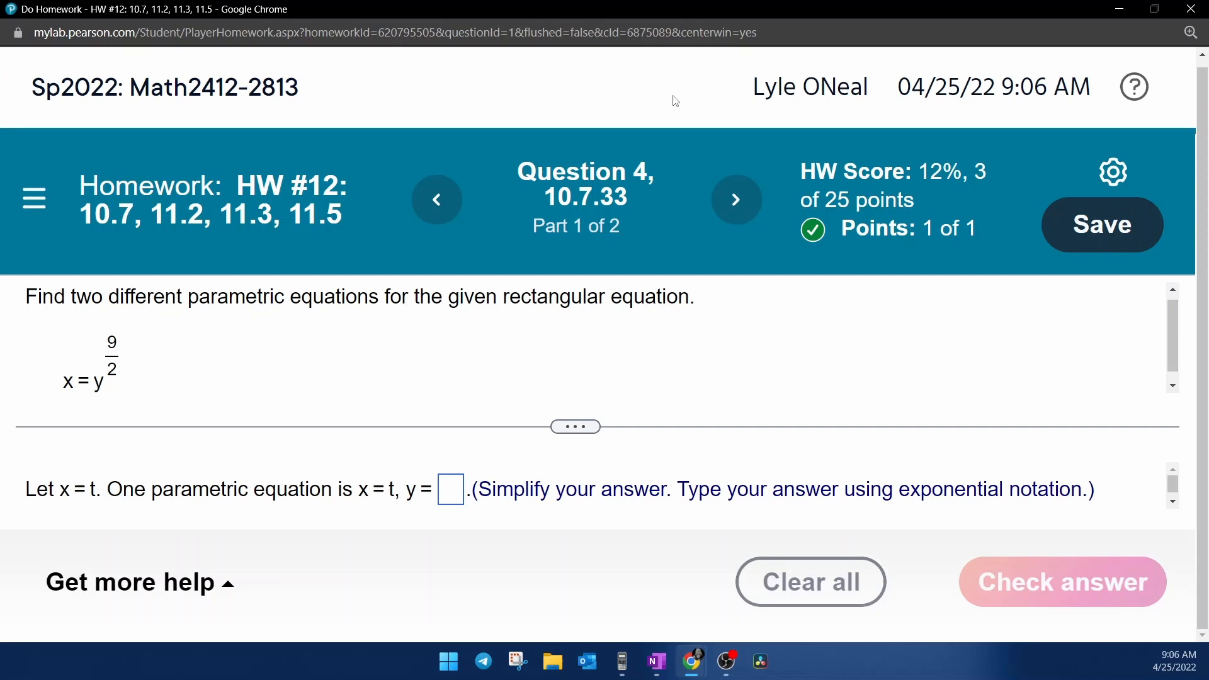
mouse_move(85, 393)
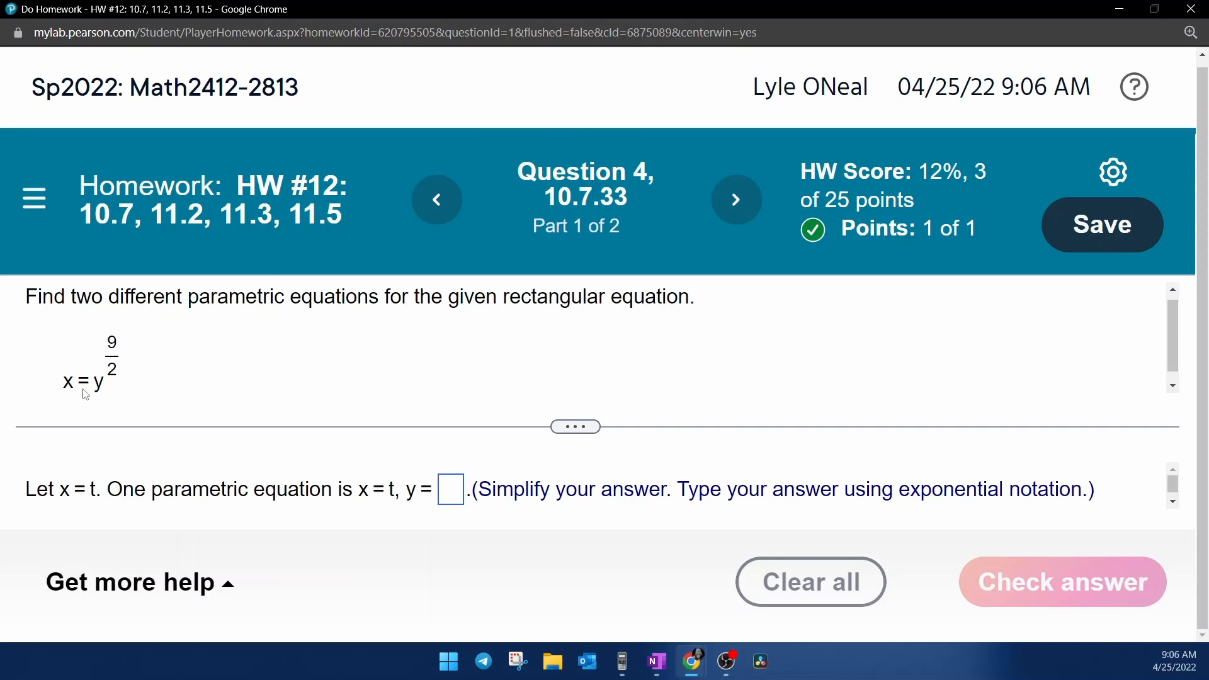
mouse_move(131, 364)
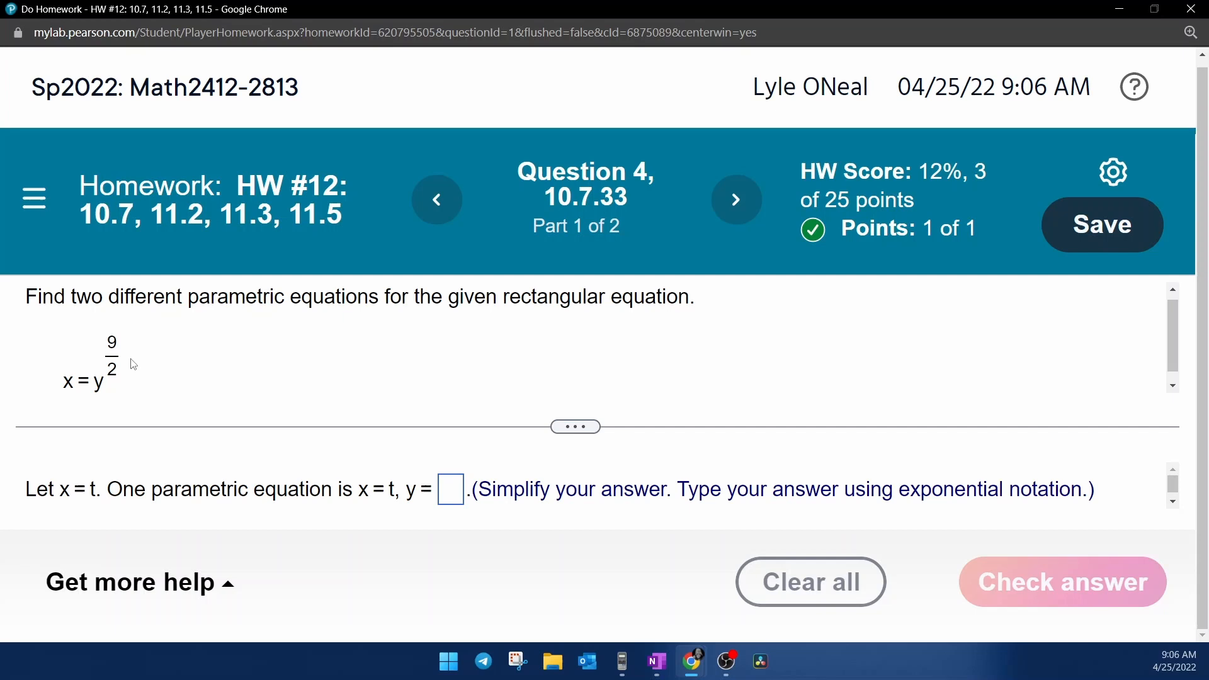
mouse_move(128, 378)
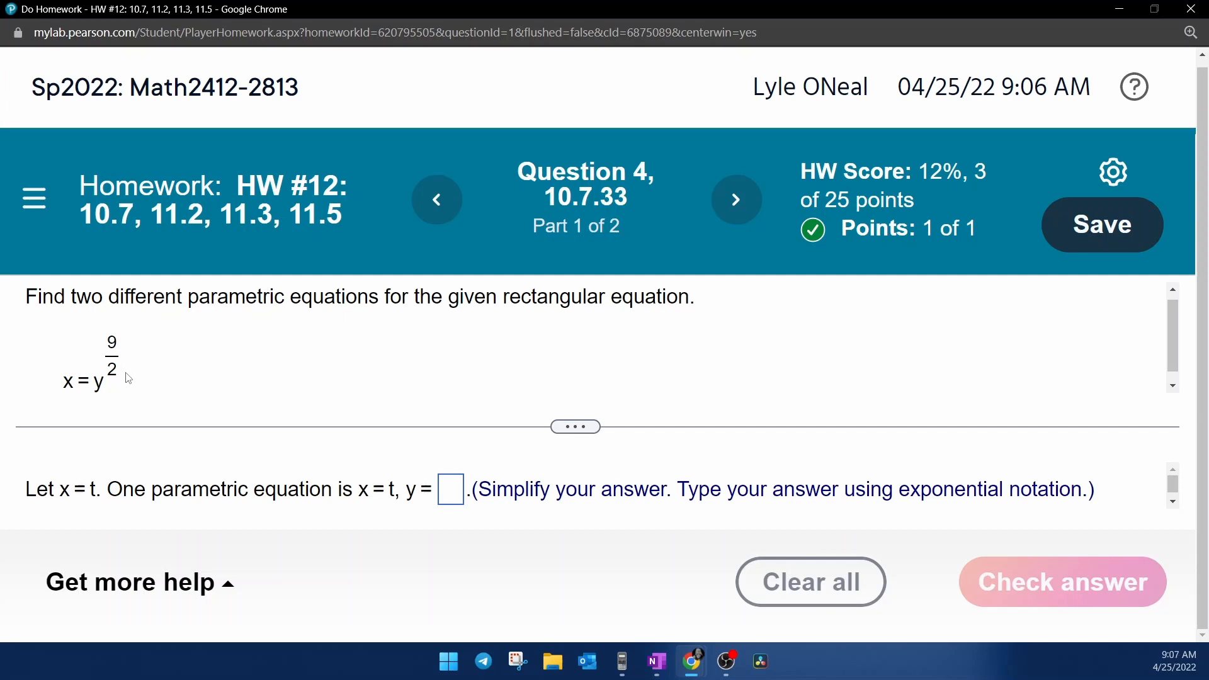
mouse_move(68, 508)
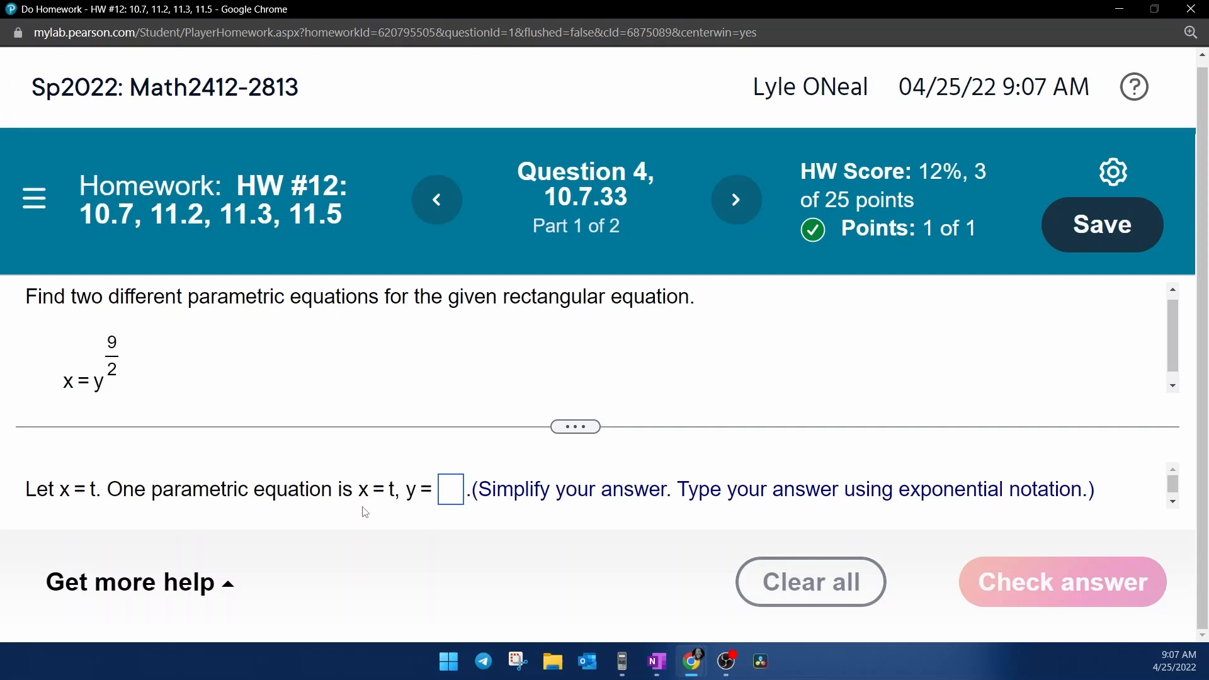
mouse_move(162, 514)
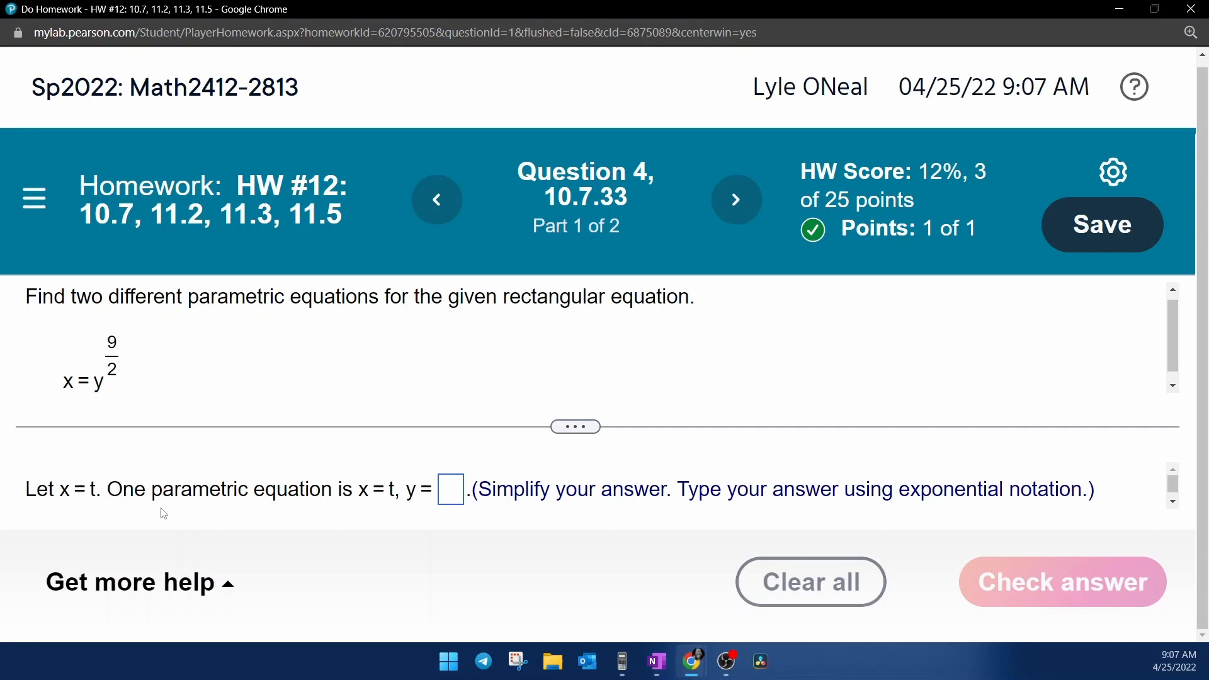
mouse_move(389, 508)
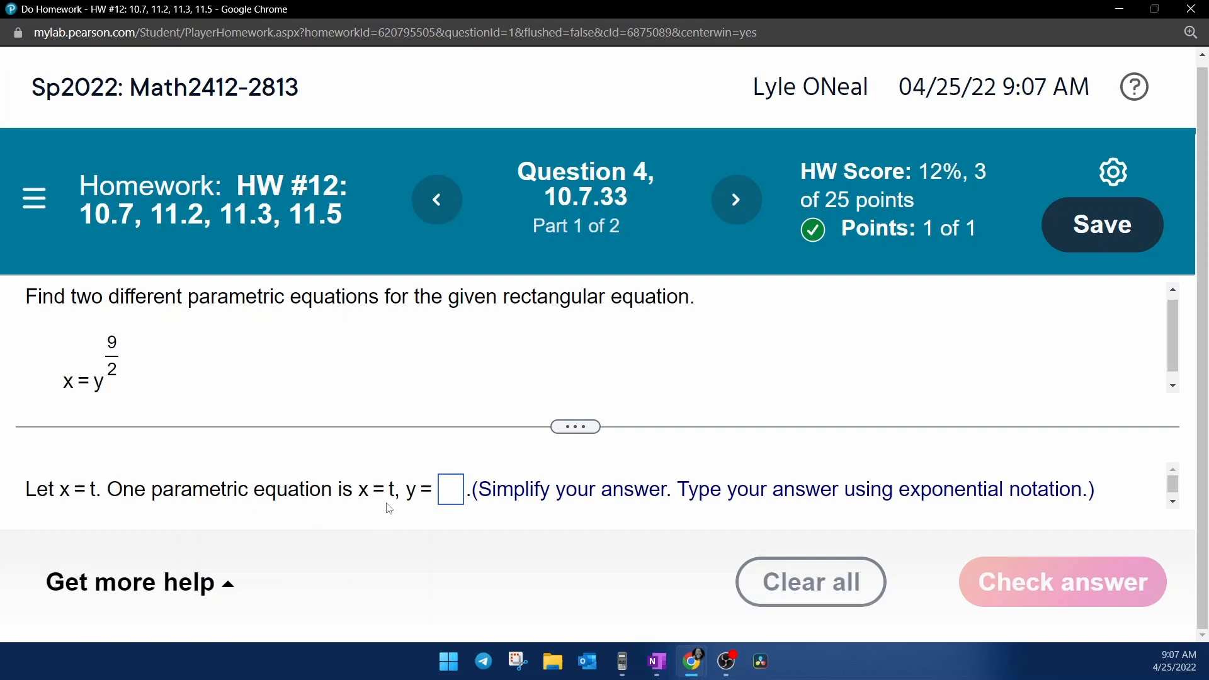
mouse_move(436, 510)
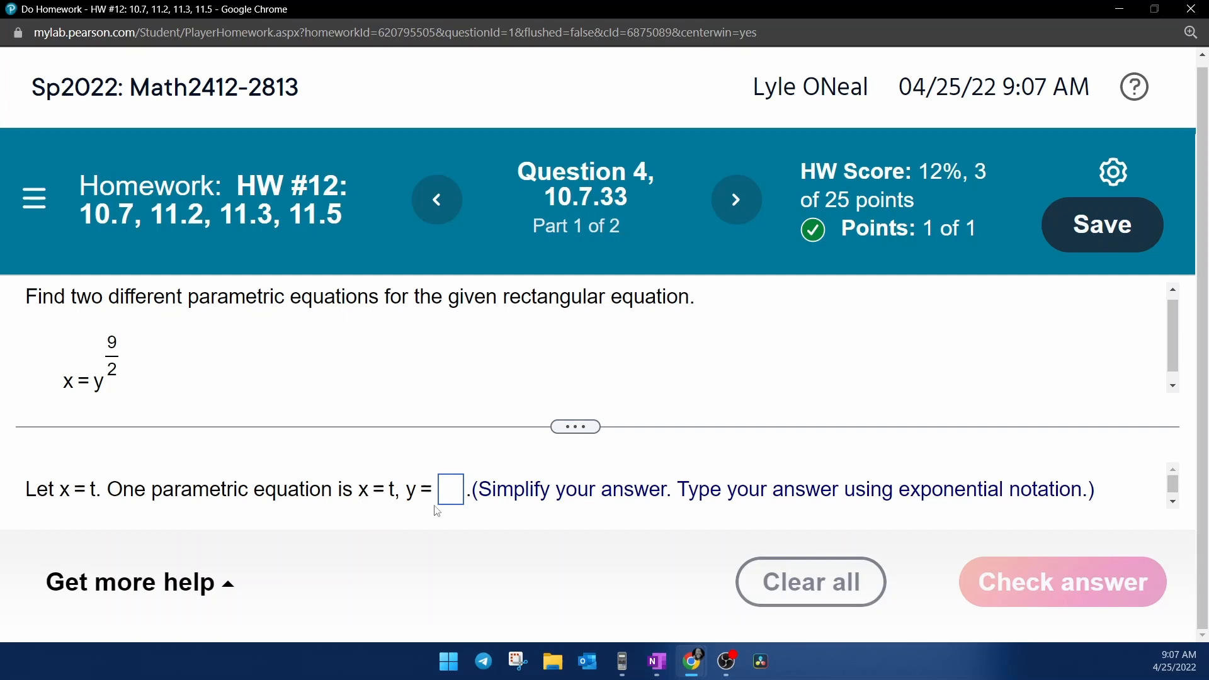
mouse_move(451, 509)
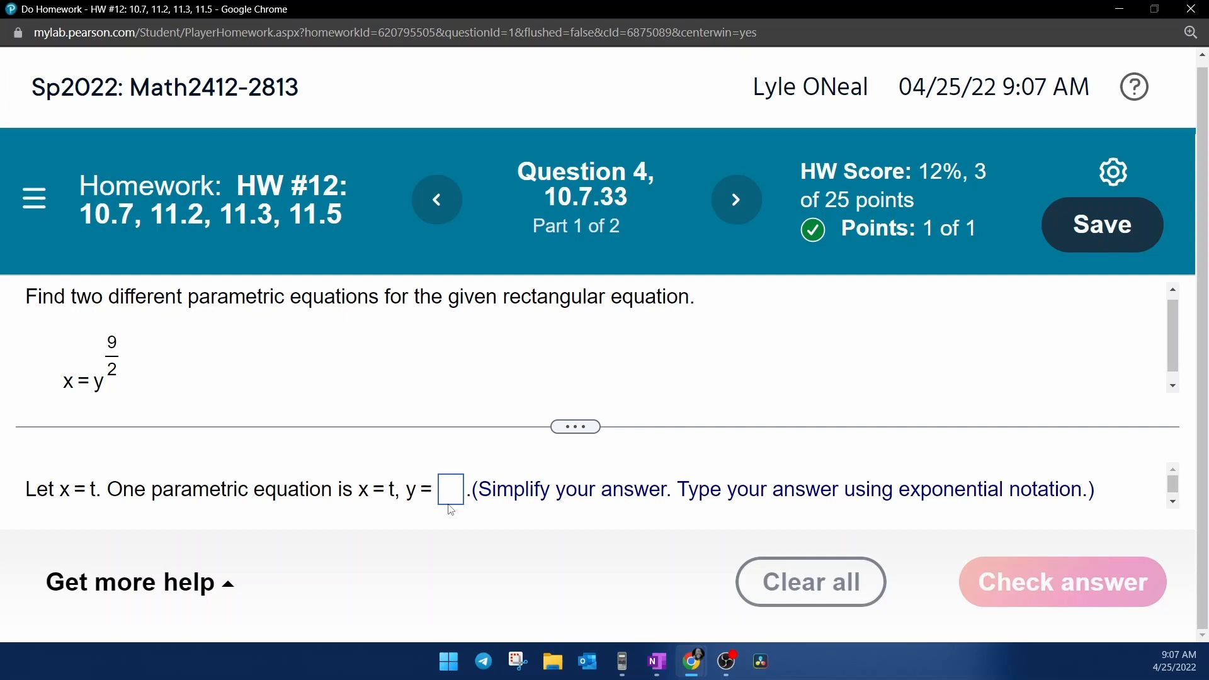
Handwrite the scratch derivation that x = t gives y = t^(2/9), then return to the homework
left_click(655, 661)
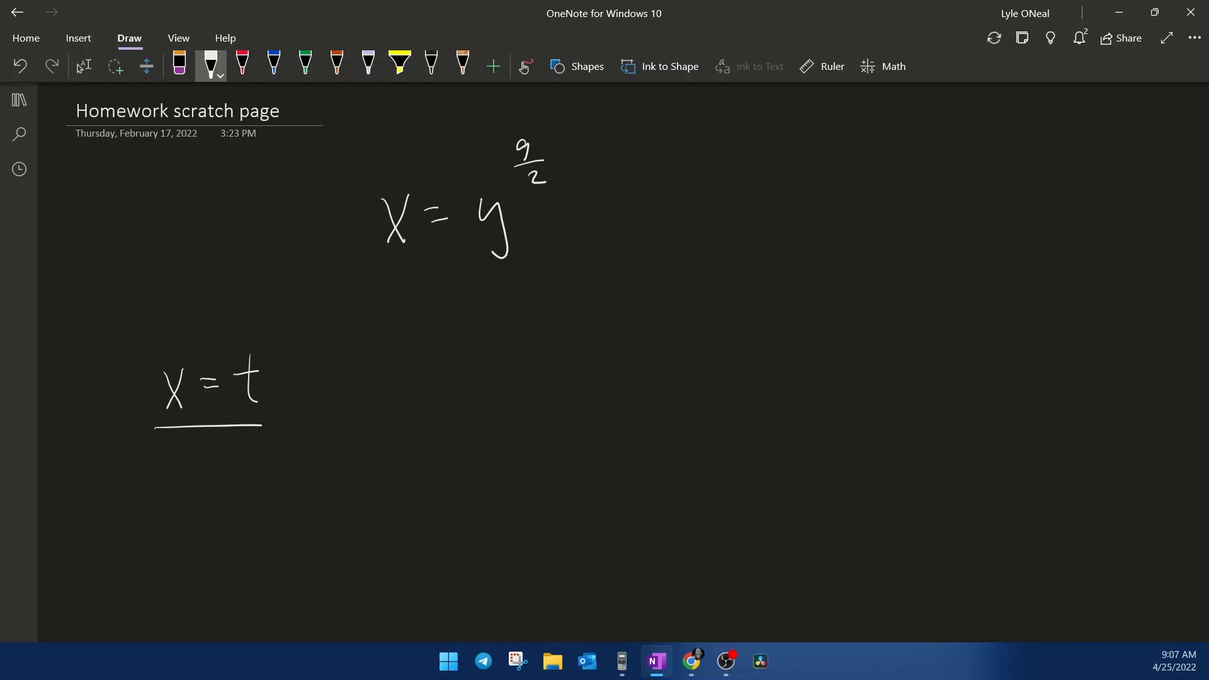
left_click_drag(385, 262, 408, 258)
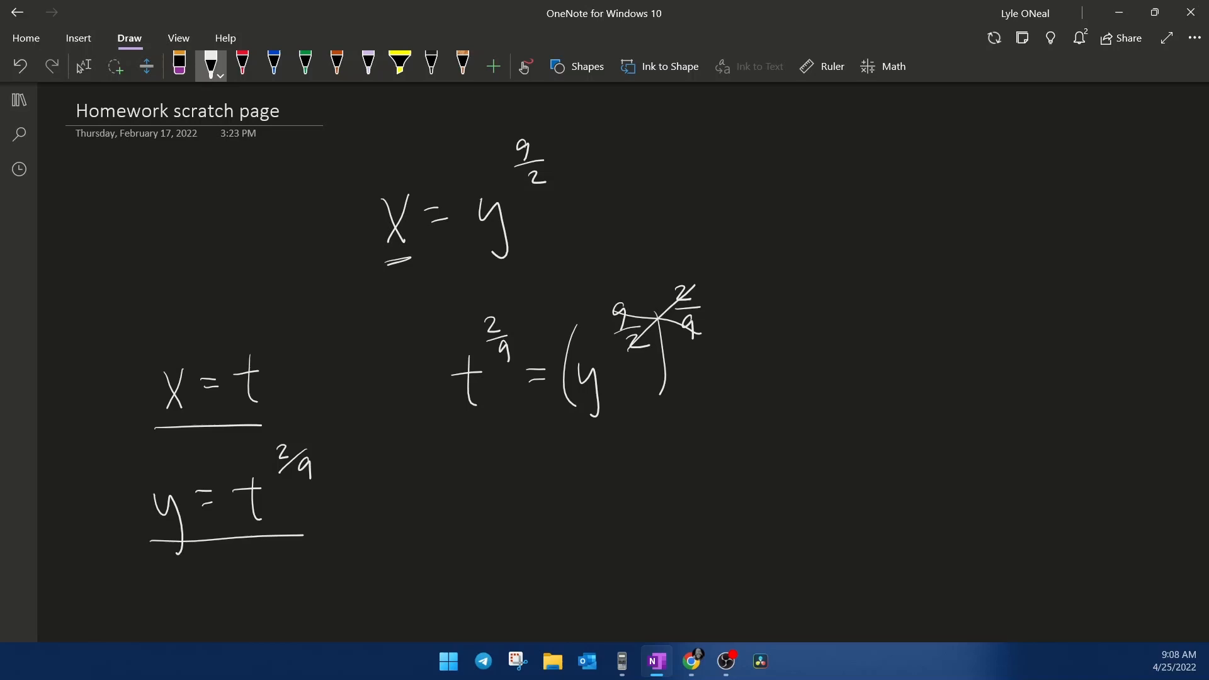
left_click(690, 662)
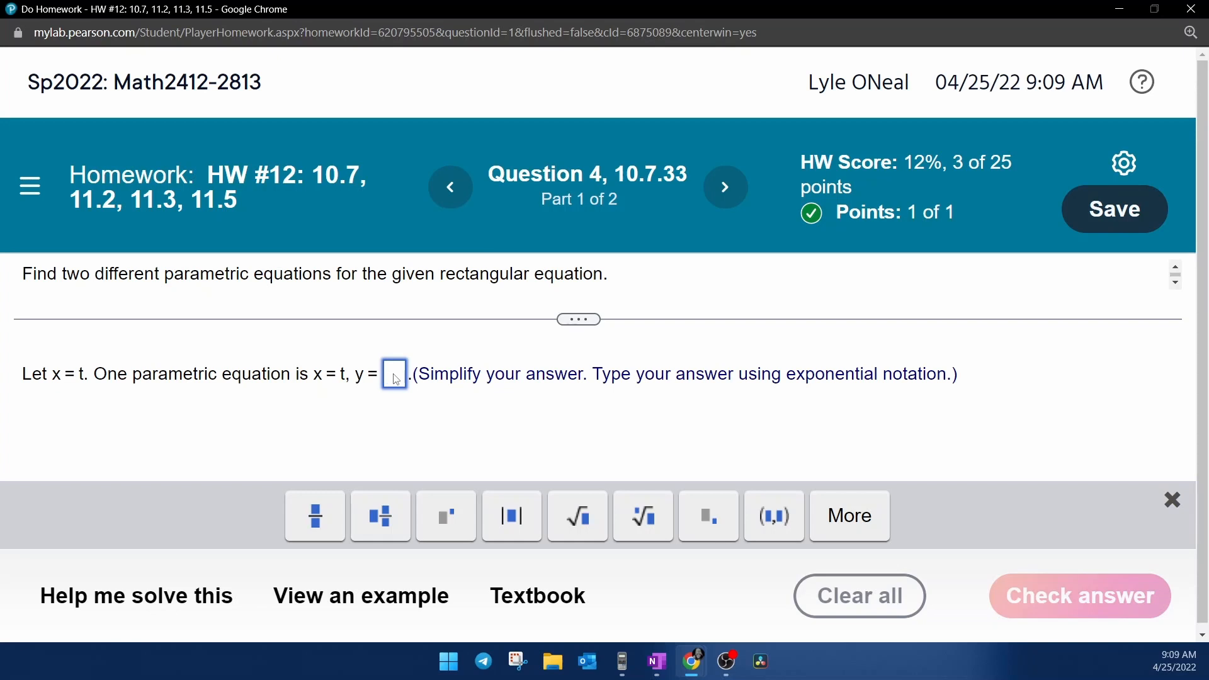
Enter y = t^(2/9) in the first answer box so part 2 appears
type("t")
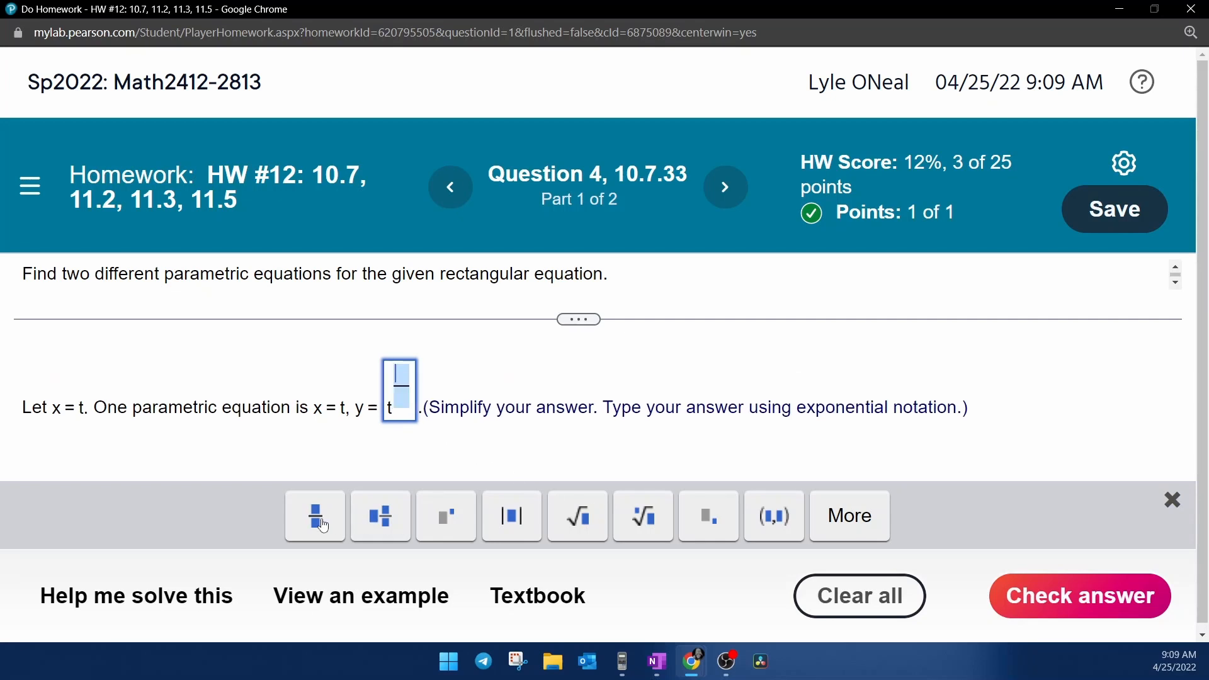
type("2/")
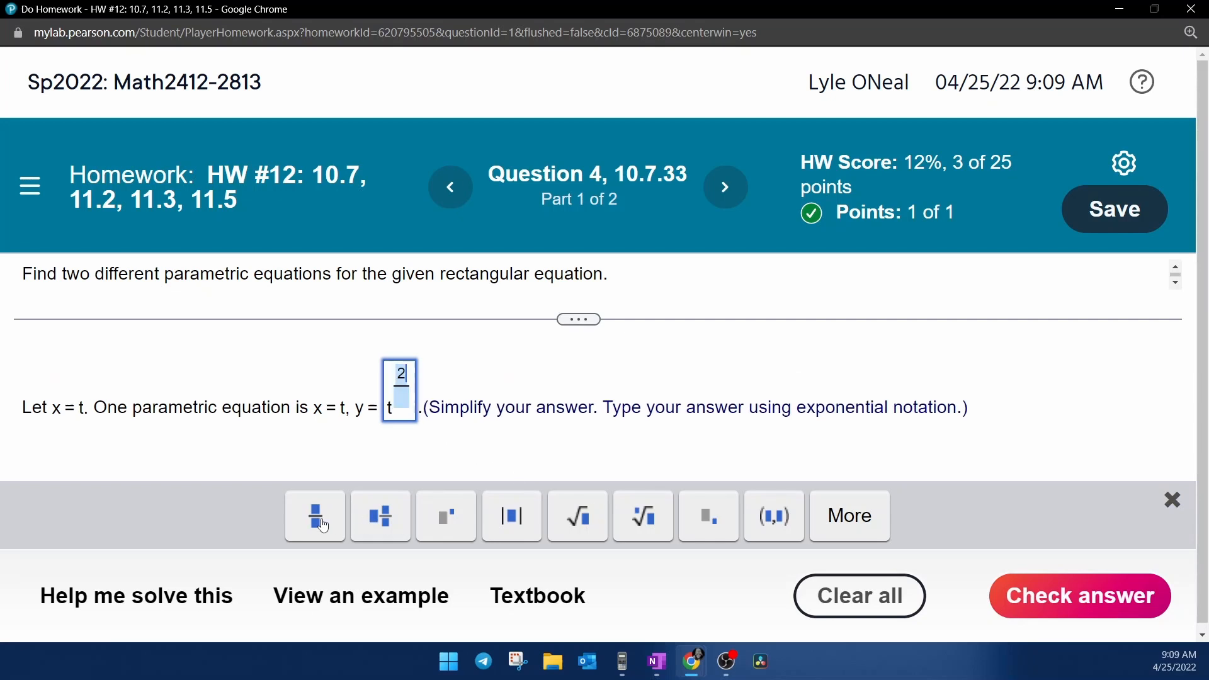
type("9")
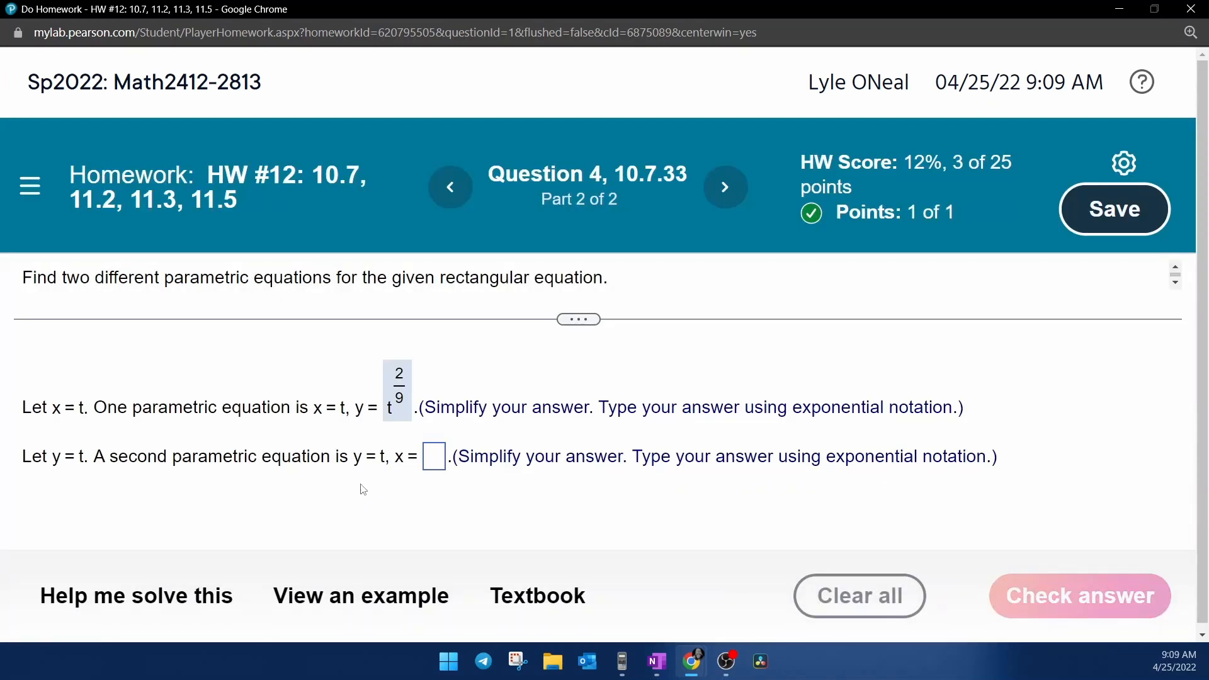
mouse_move(112, 487)
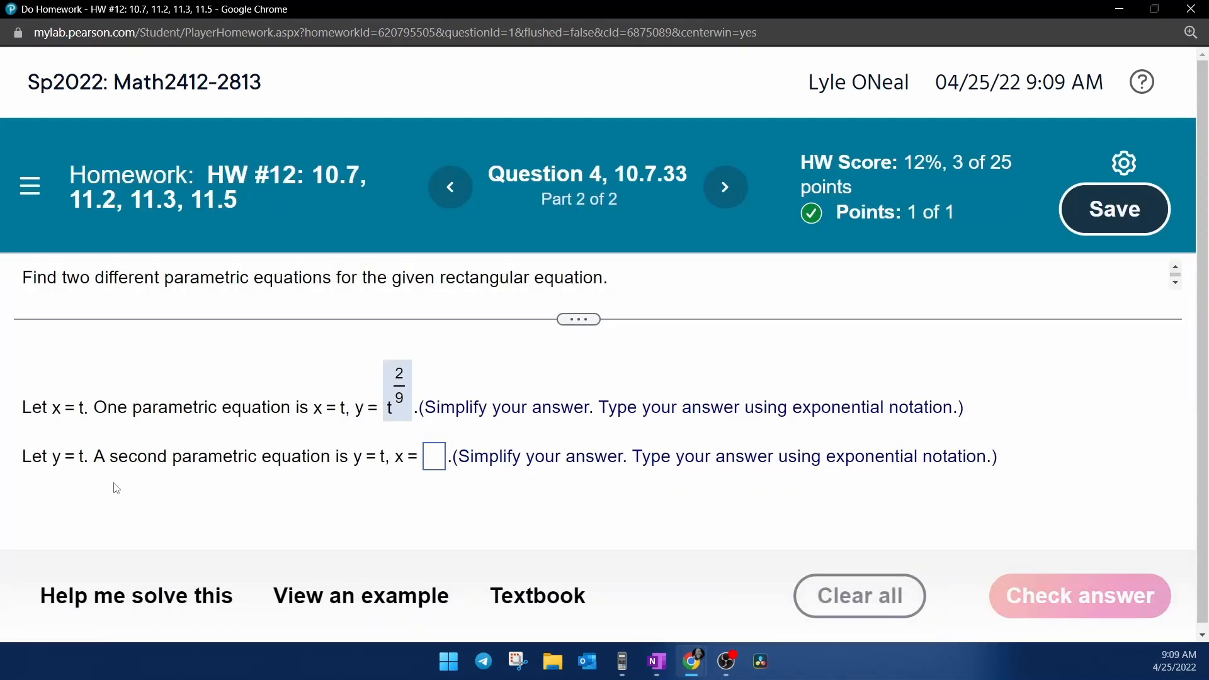
mouse_move(61, 476)
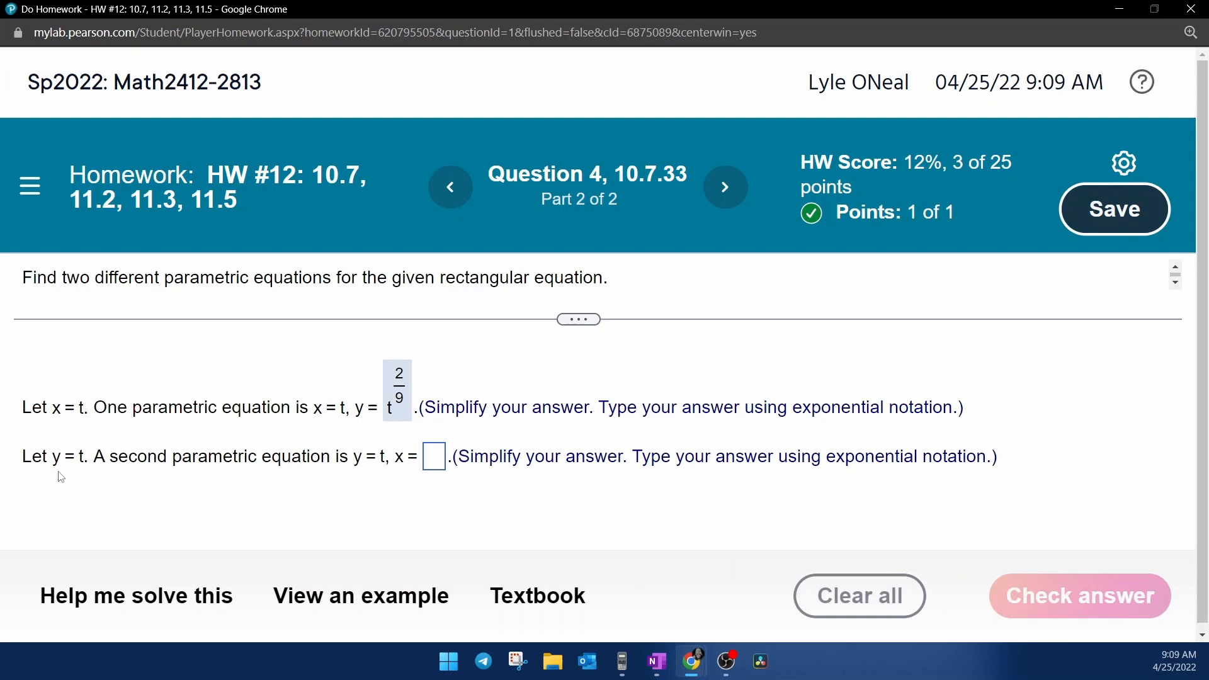
mouse_move(83, 475)
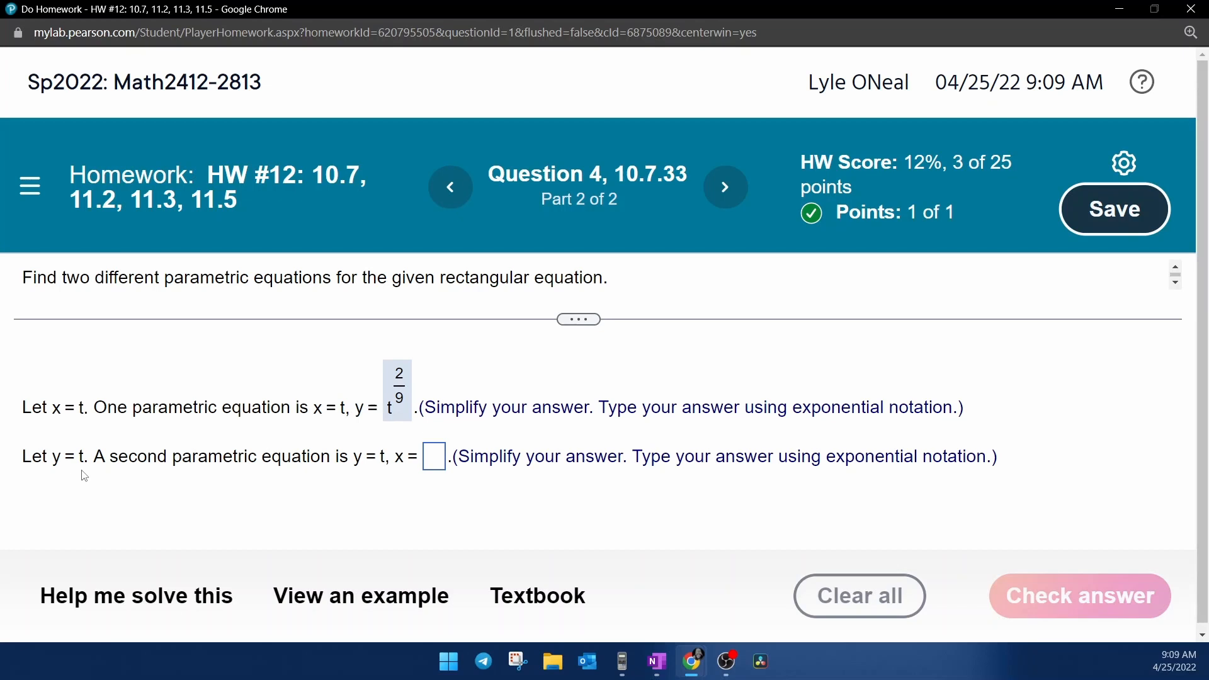
Rework the scratch page to show y = t gives x = t^(9/2)
left_click(655, 662)
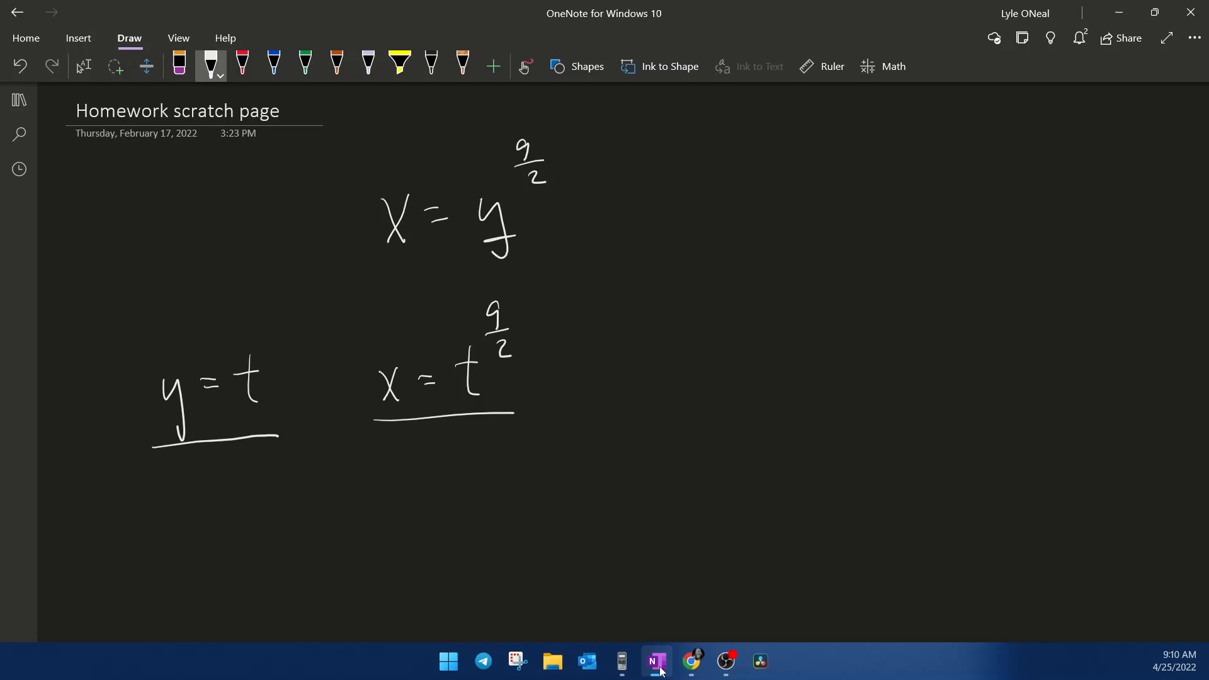
Enter x = t^(9/2) in the second box and check the answer for Well done
left_click(689, 661)
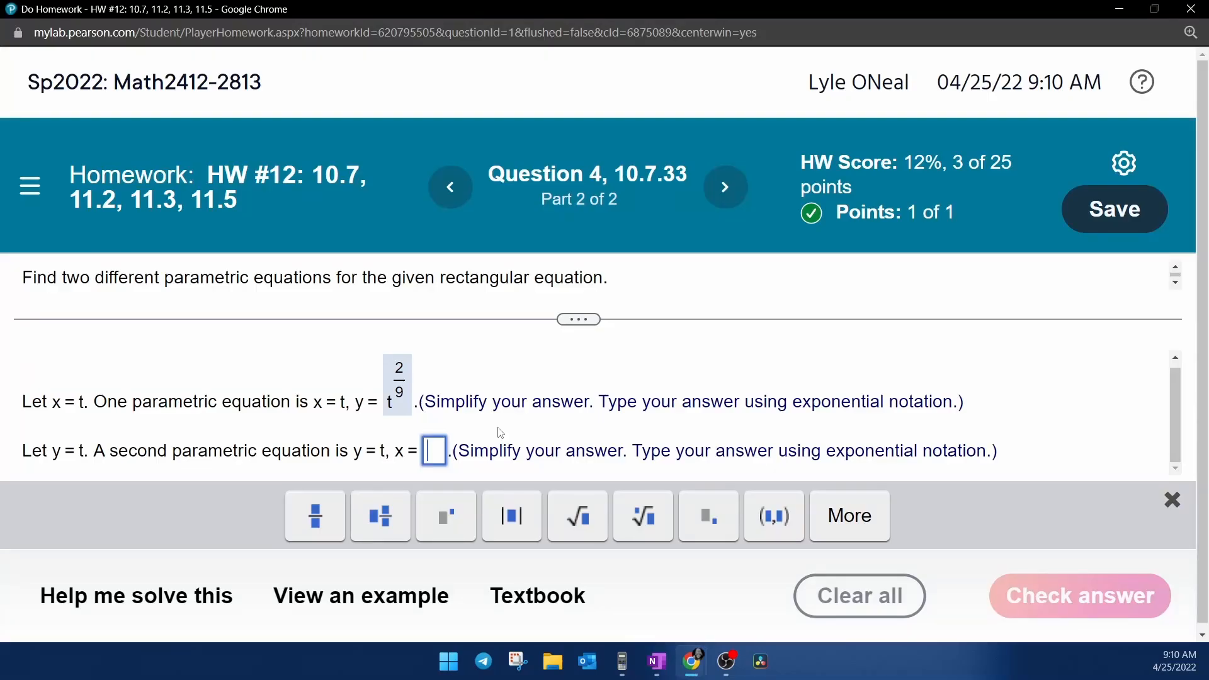
type("t^(9/2")
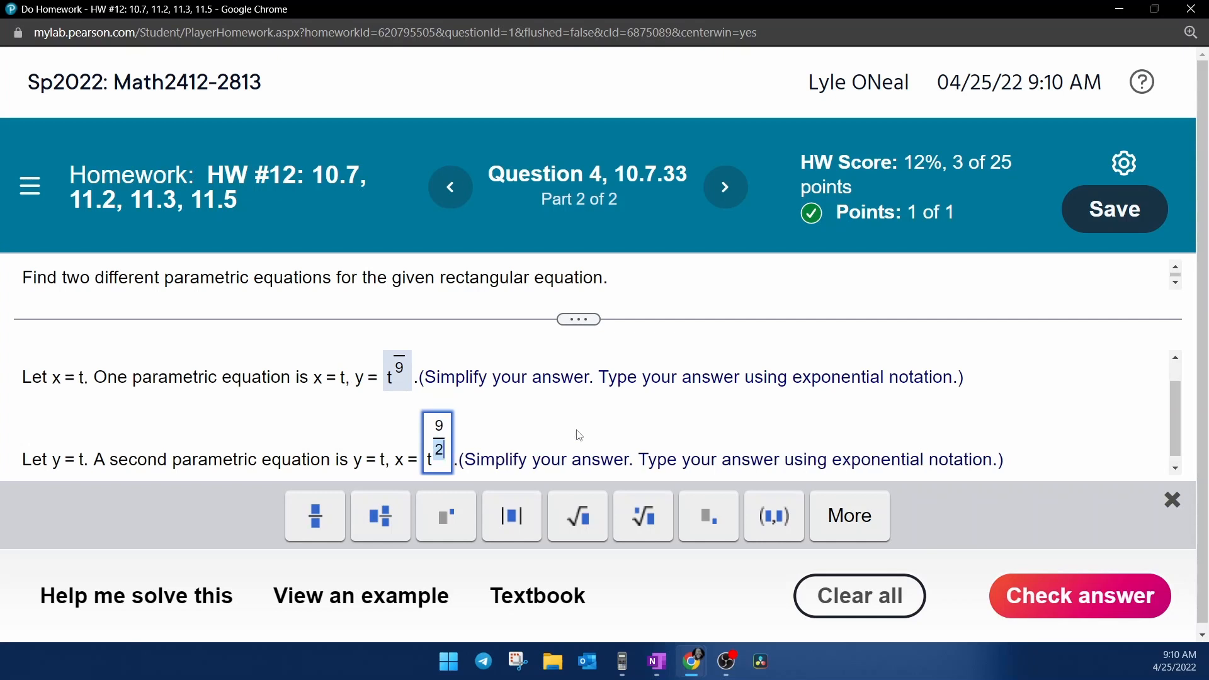
left_click(1079, 595)
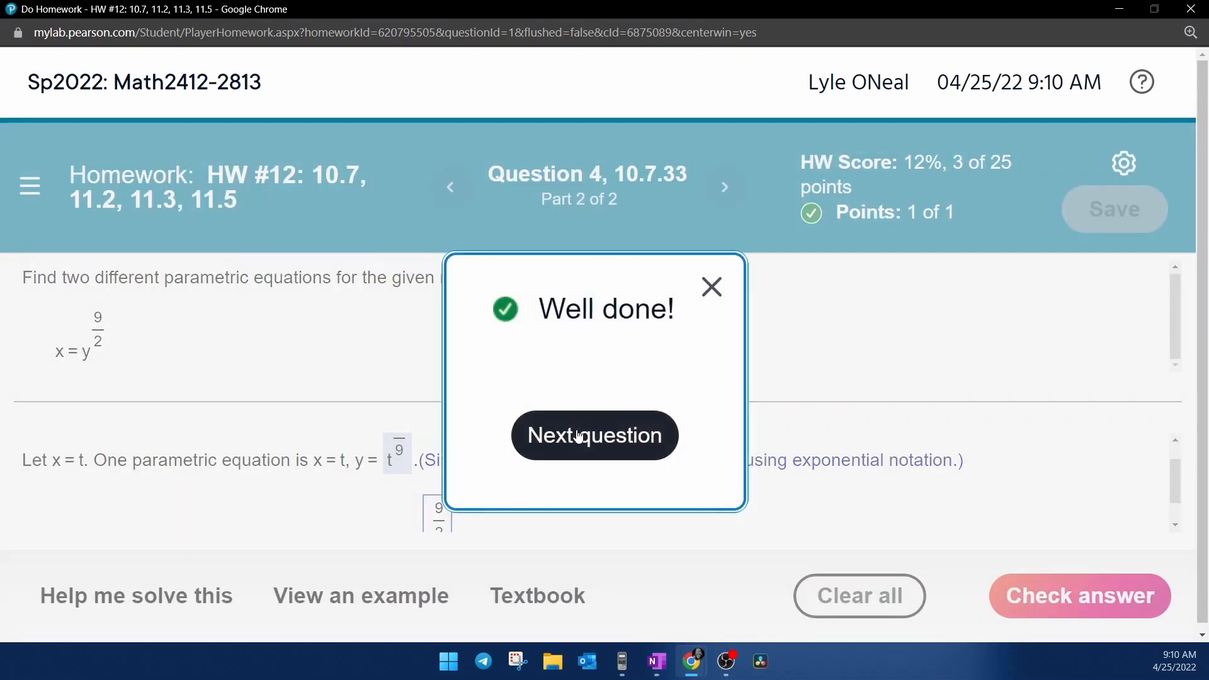